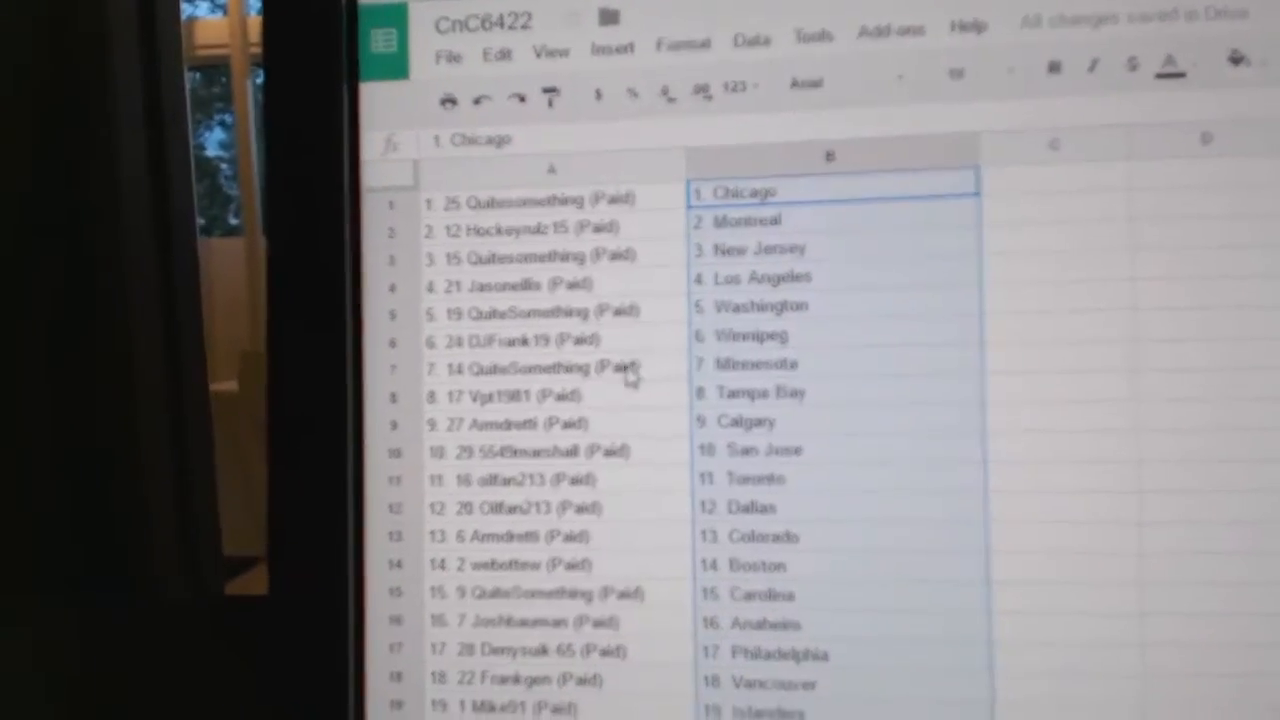
{"action": "left_click", "coordinate": [510, 383]}
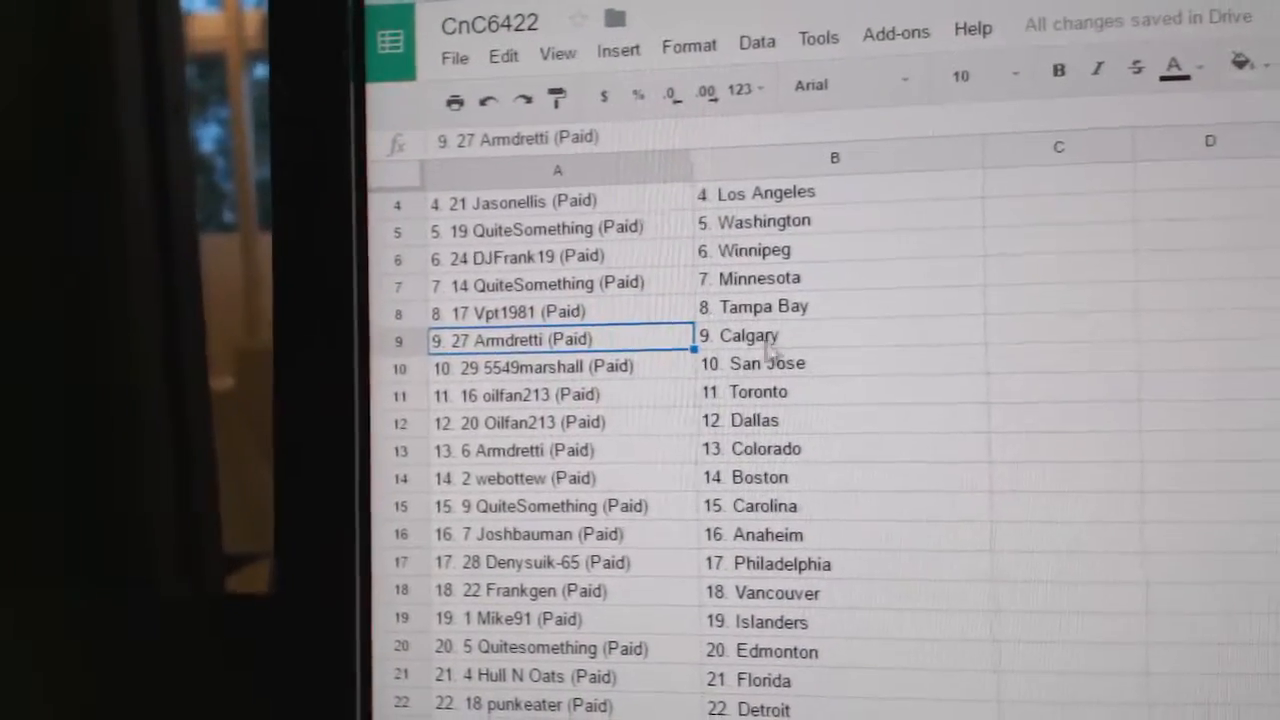
{"action": "left_click", "coordinate": [550, 356]}
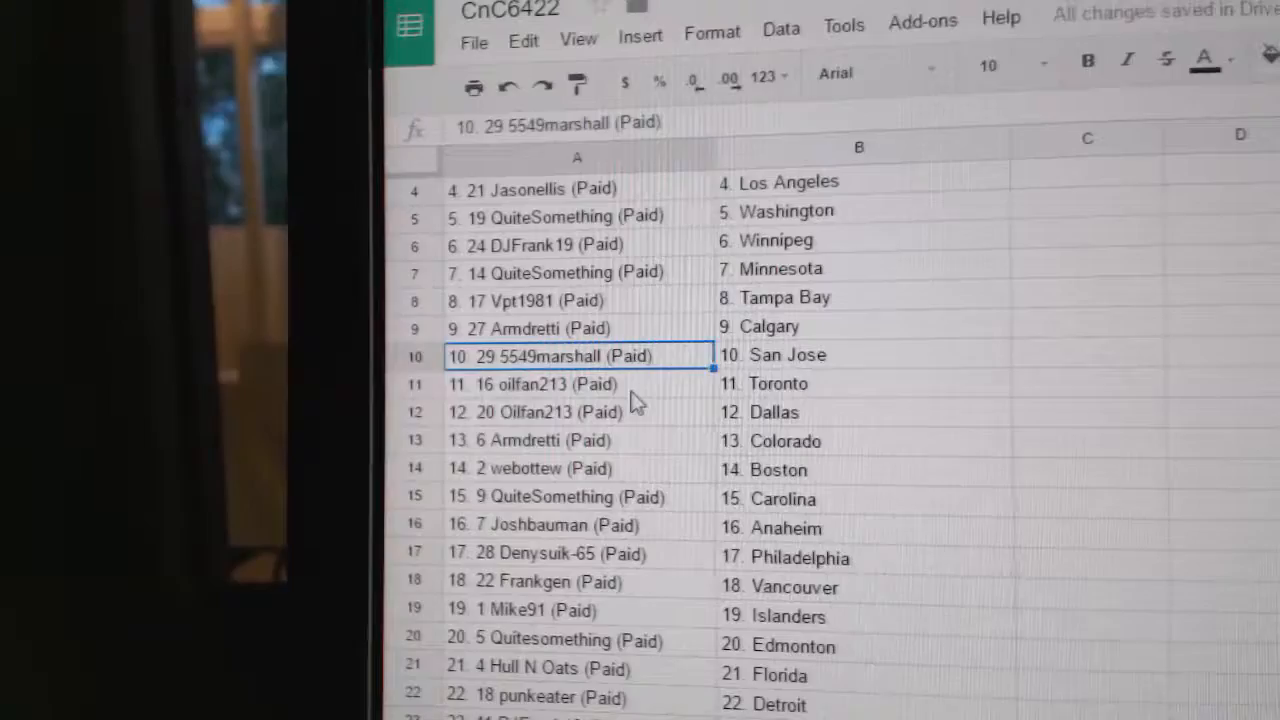
{"action": "left_click", "coordinate": [530, 384]}
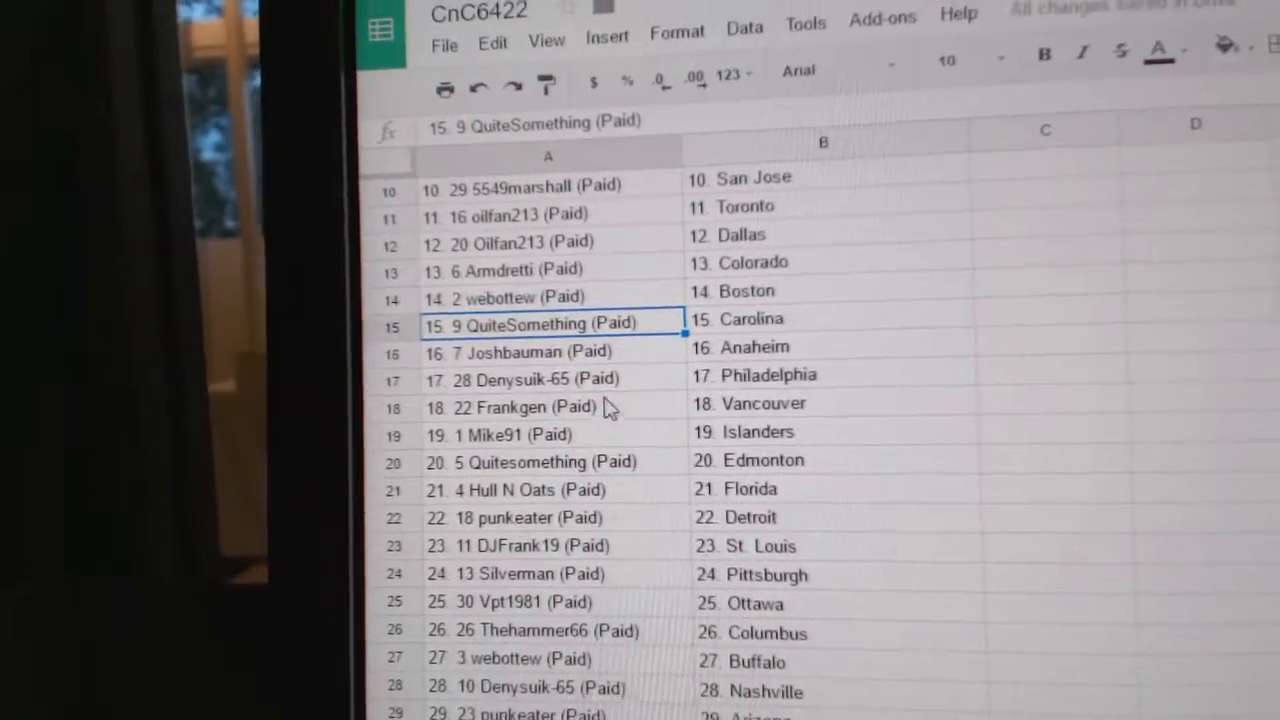
{"action": "left_click", "coordinate": [540, 352]}
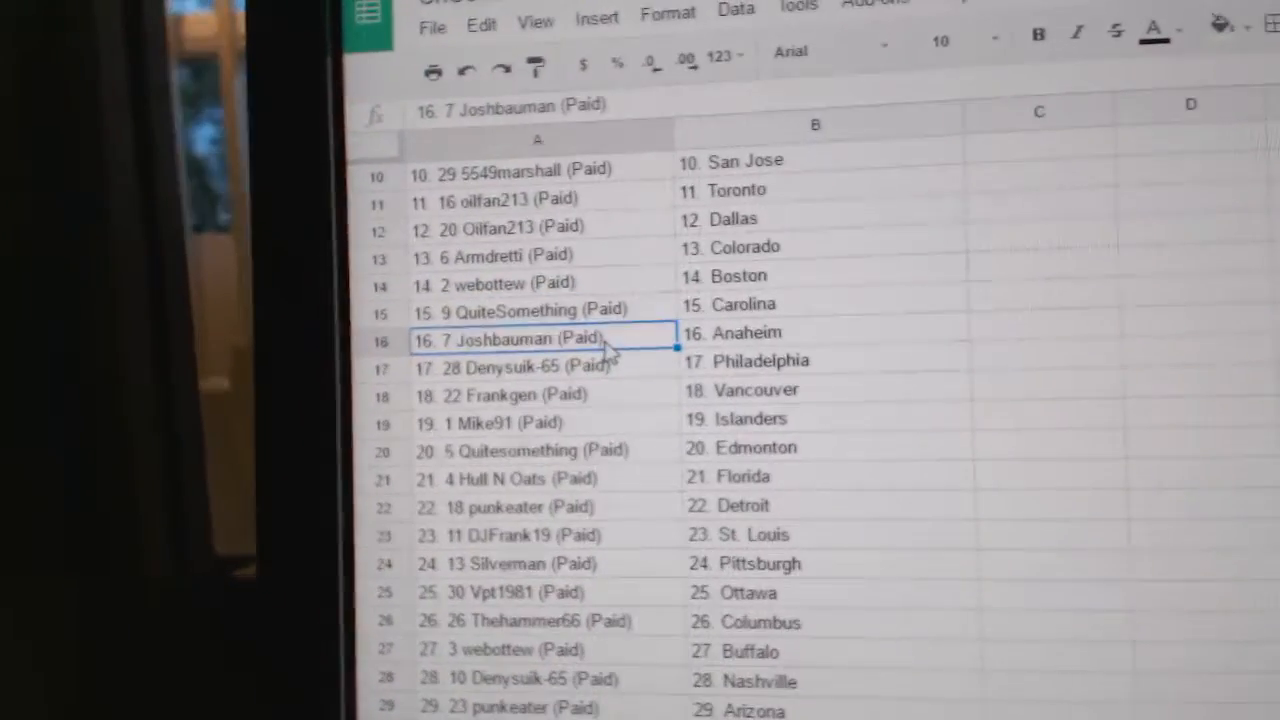
{"action": "left_click", "coordinate": [520, 355]}
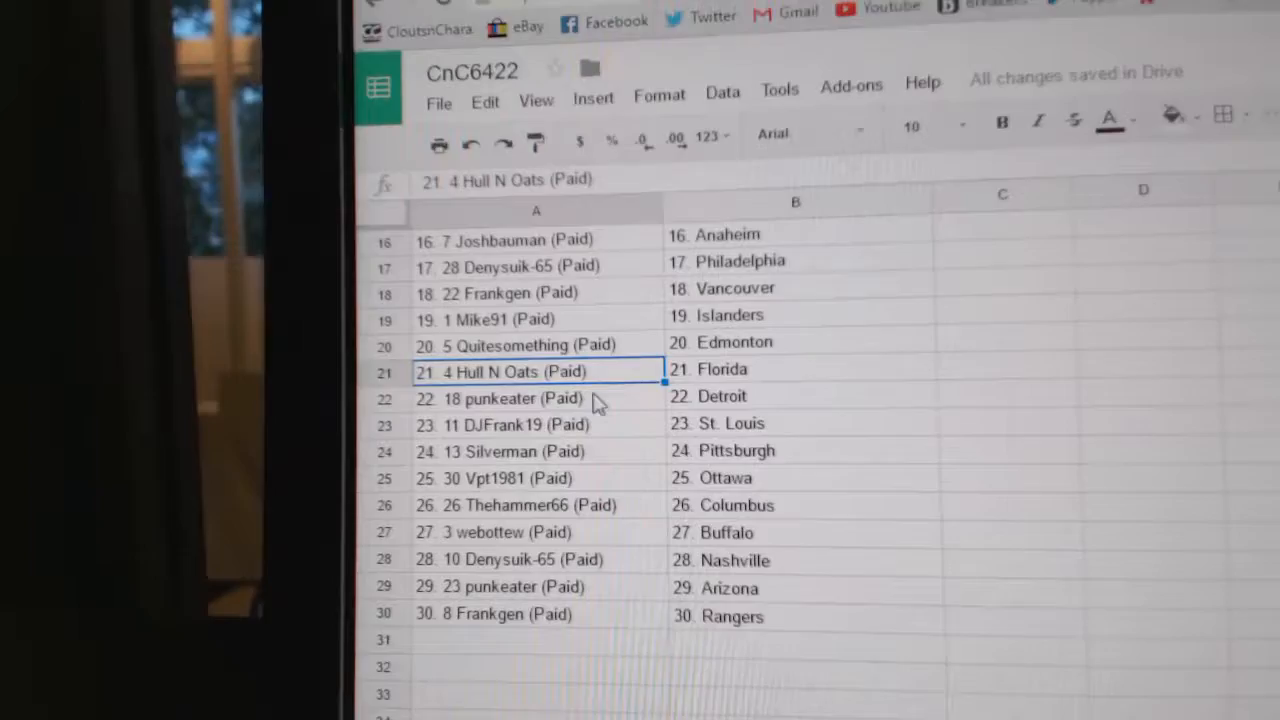
{"action": "left_click", "coordinate": [520, 409]}
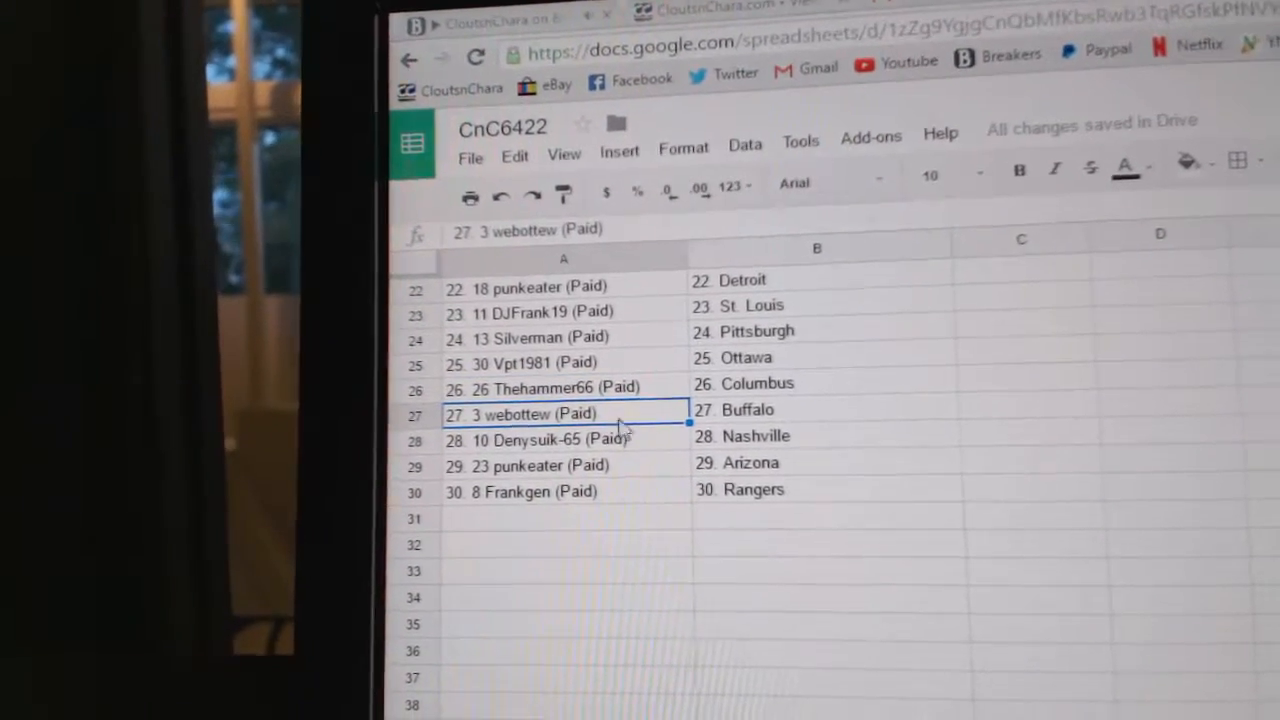
{"action": "left_click", "coordinate": [540, 420]}
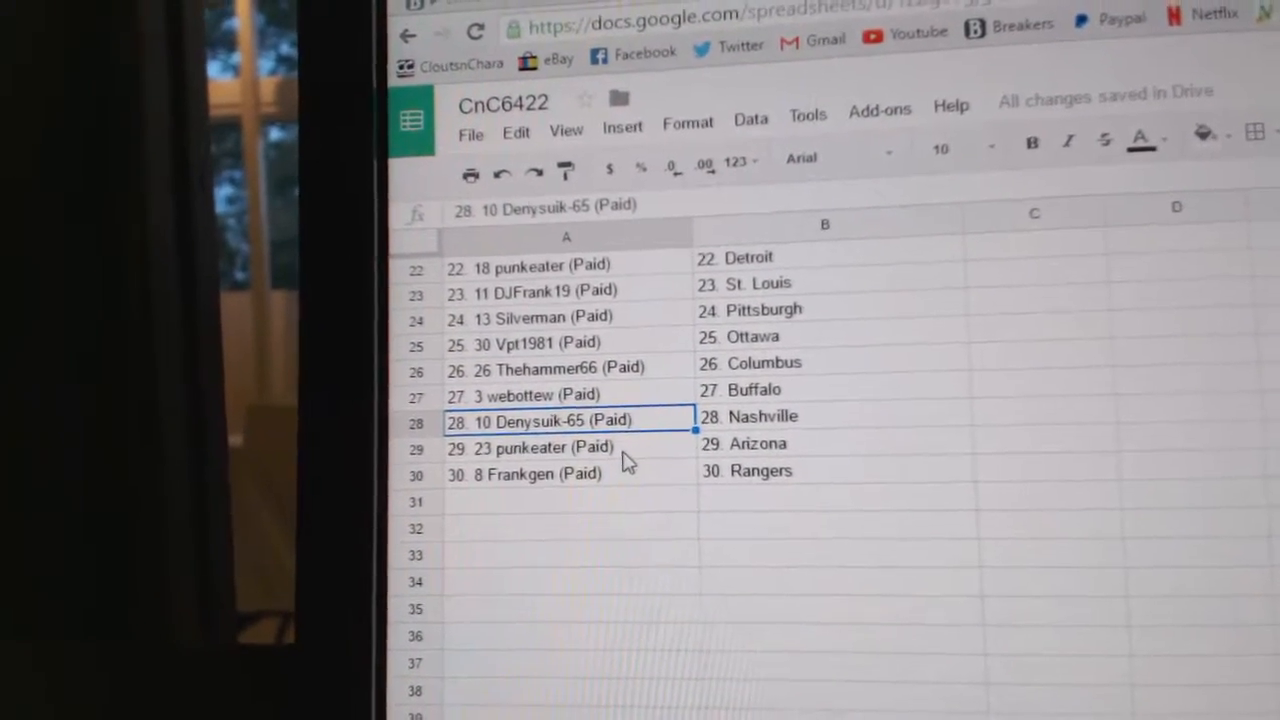